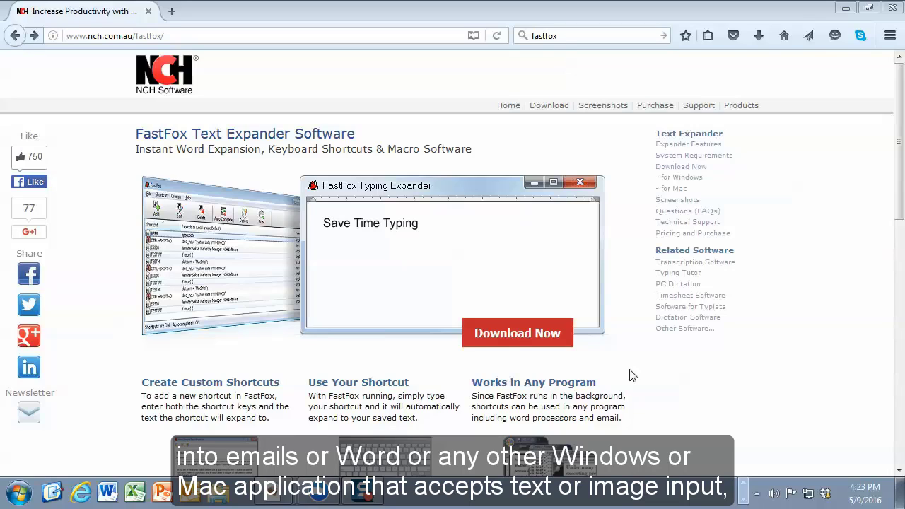
Step: Enter CCKS, SV and 'Save Time Typing', then review FastFox's BAD and C8 shortcuts
{"action": "type", "text": "CCKS"}
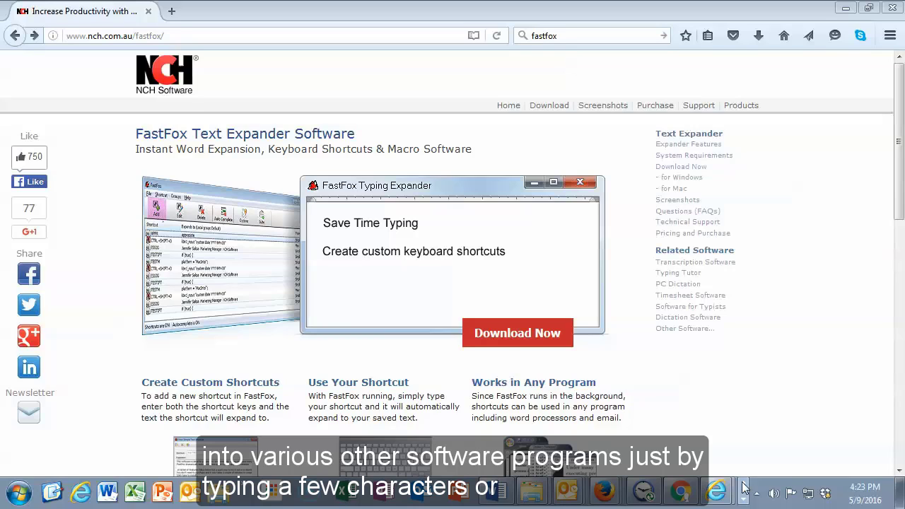
{"action": "mouse_move", "coordinate": [768, 437]}
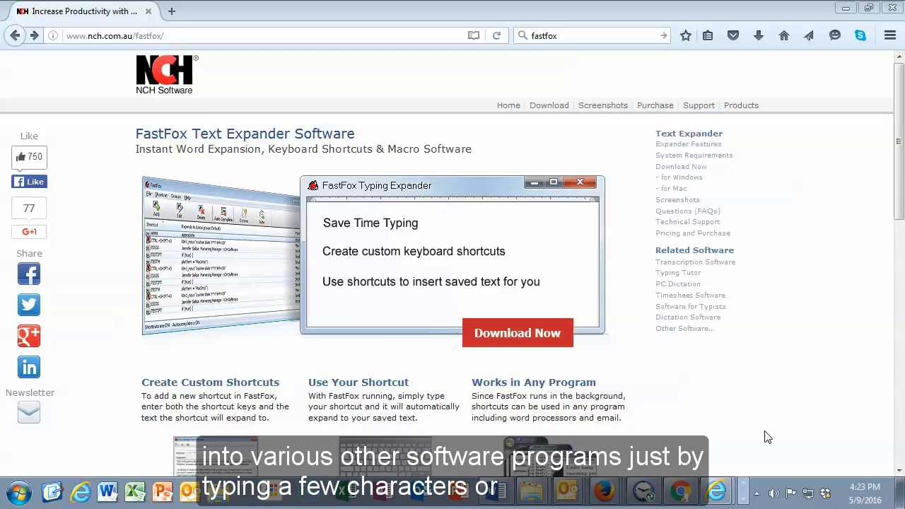
{"action": "mouse_move", "coordinate": [756, 433]}
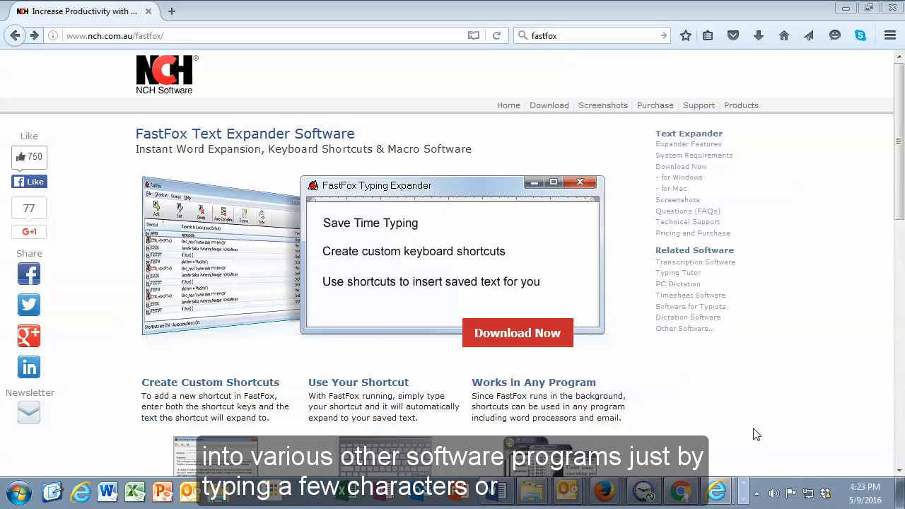
{"action": "type", "text": "SV"}
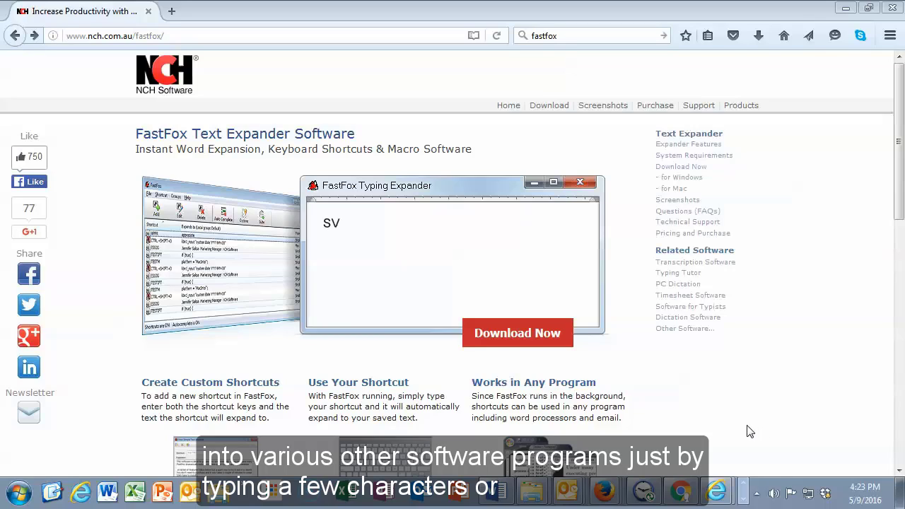
{"action": "type", "text": "Save Time Typing"}
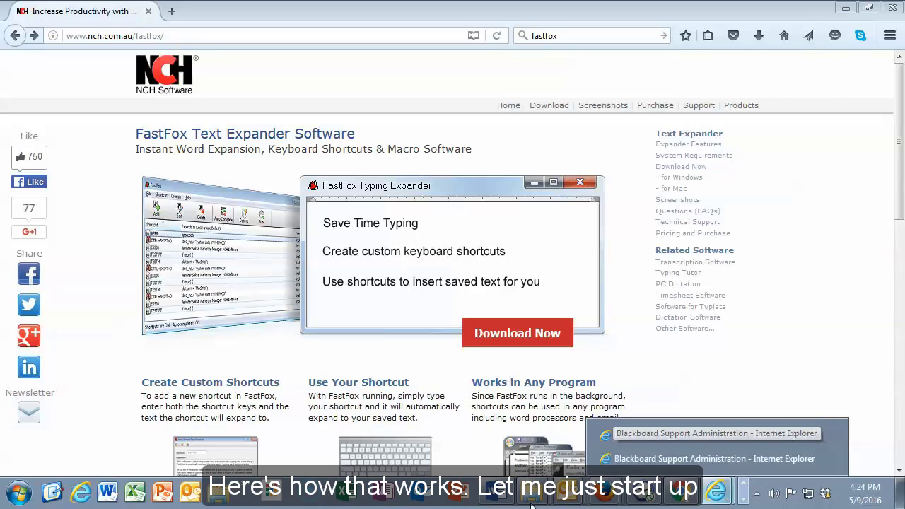
{"action": "left_click", "coordinate": [10, 486]}
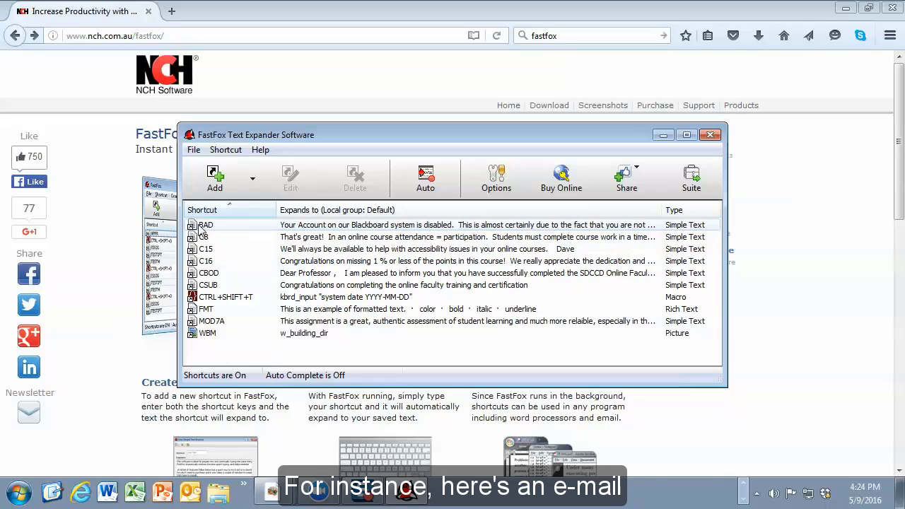
{"action": "left_click", "coordinate": [206, 225]}
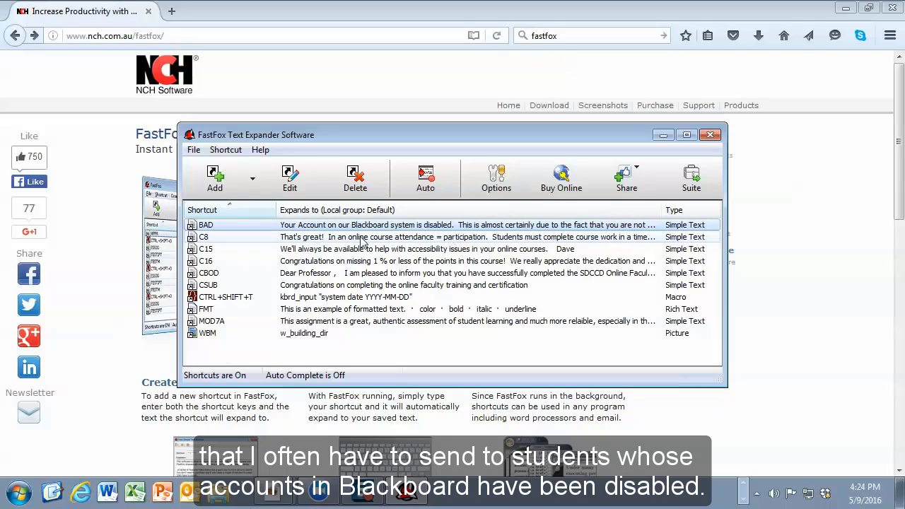
{"action": "left_click", "coordinate": [205, 225]}
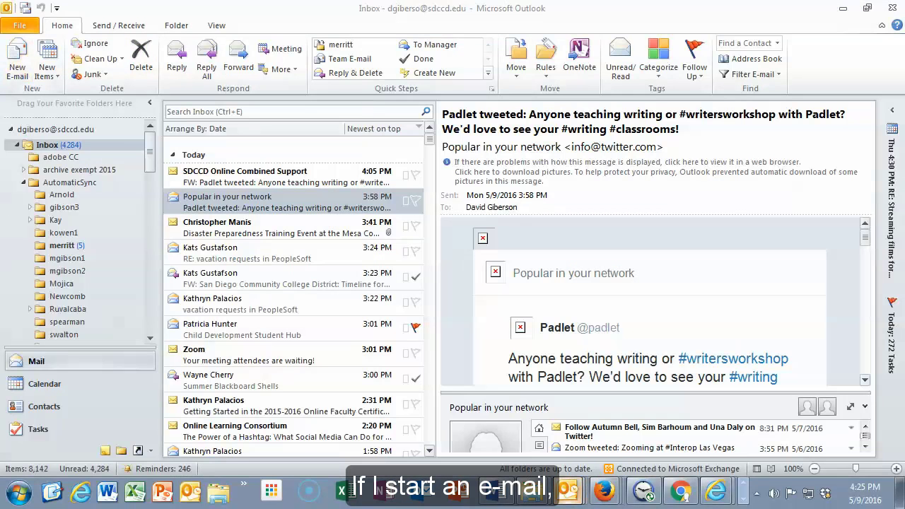
Step: Write a maximized new email starting 'Hi,' and expand BAD into the Blackboard boilerplate
{"action": "left_click", "coordinate": [17, 55]}
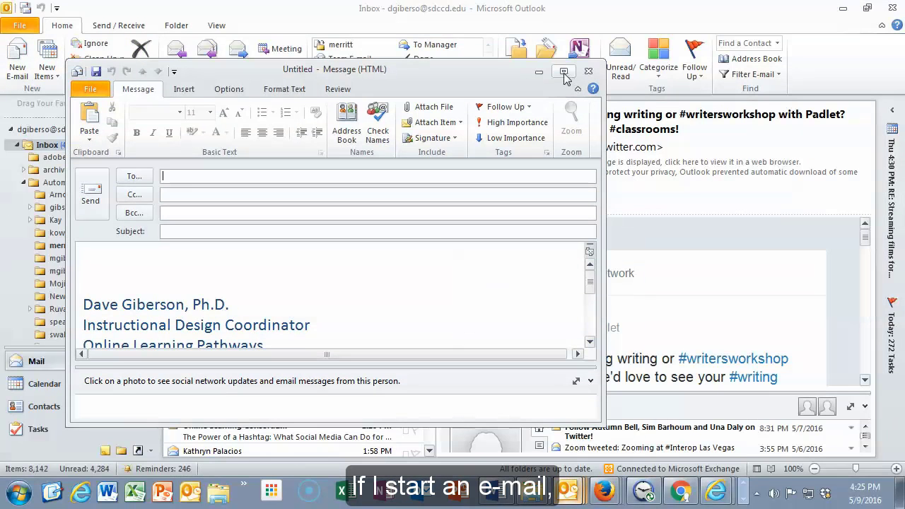
{"action": "left_click", "coordinate": [563, 71]}
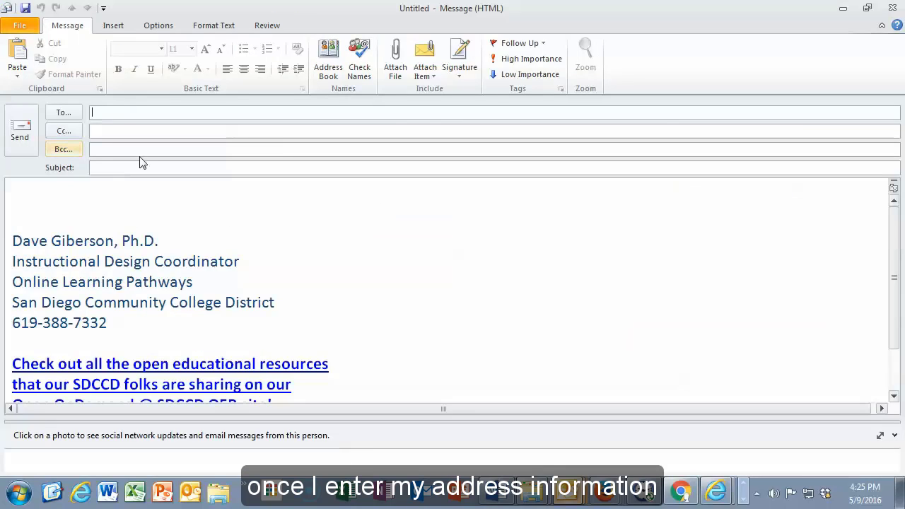
{"action": "left_click", "coordinate": [31, 202]}
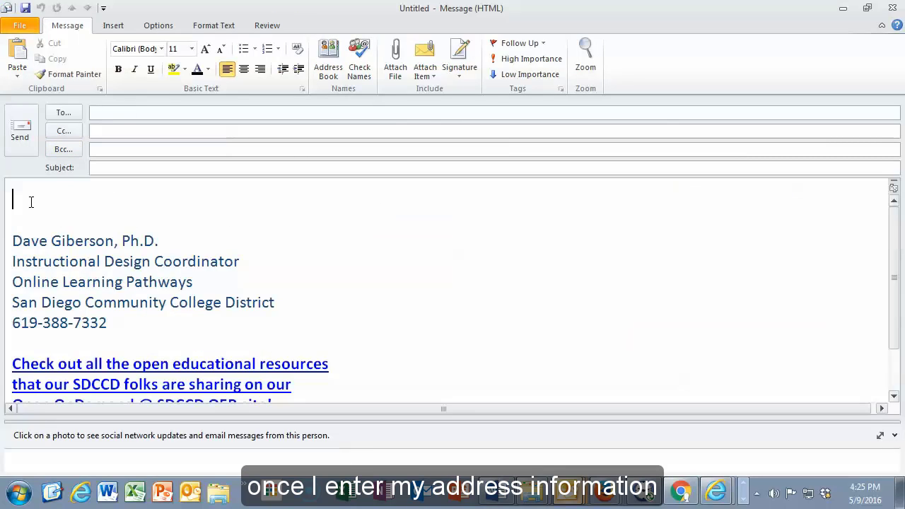
{"action": "type", "text": "Hi"}
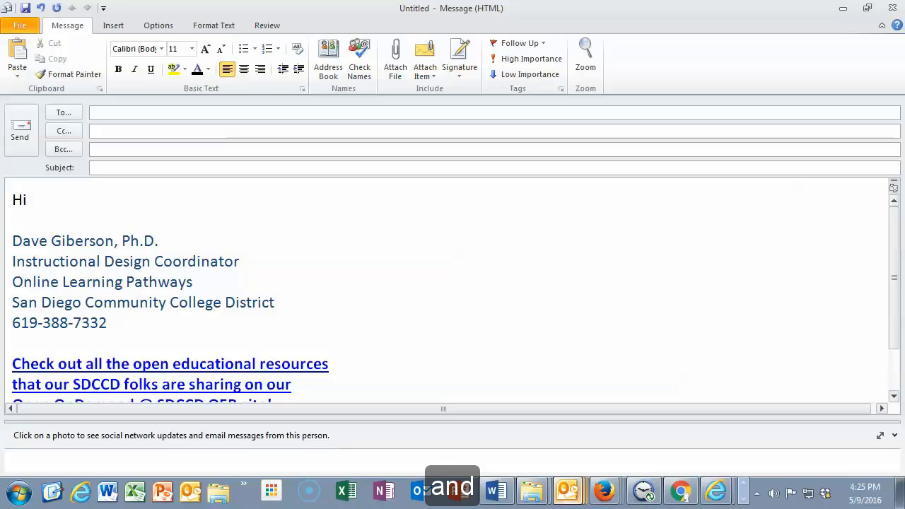
{"action": "type", "text": ","}
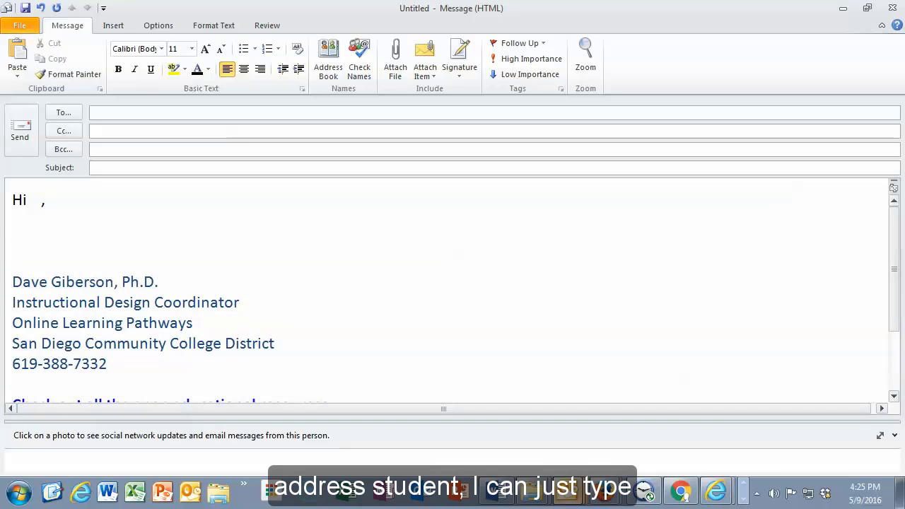
{"action": "type", "text": "B"}
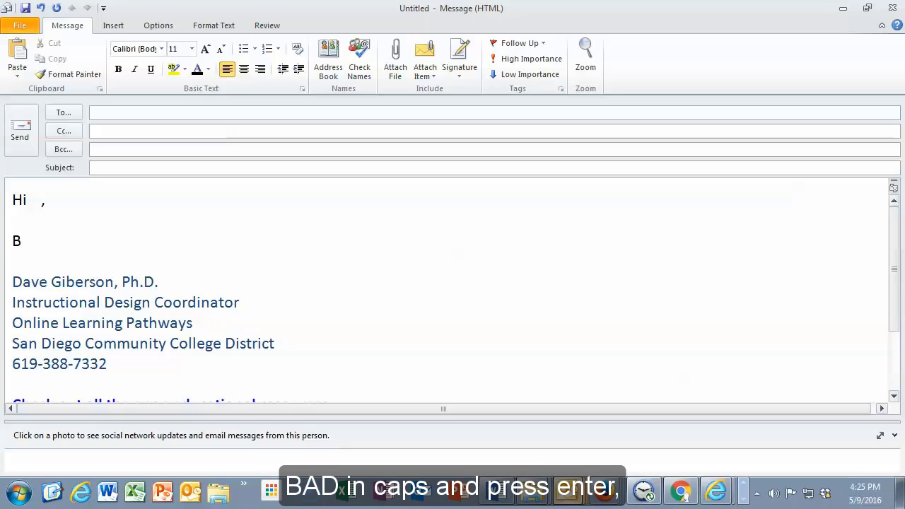
{"action": "type", "text": "AD"}
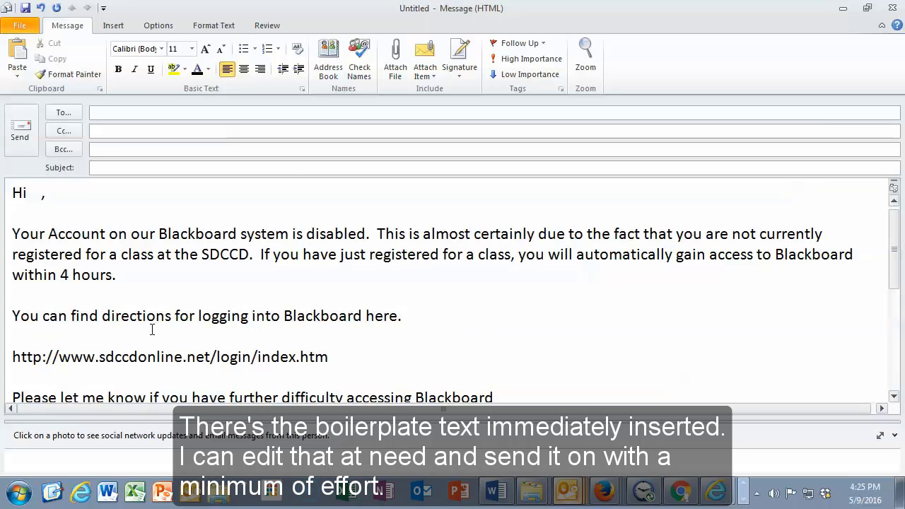
{"action": "mouse_move", "coordinate": [170, 294]}
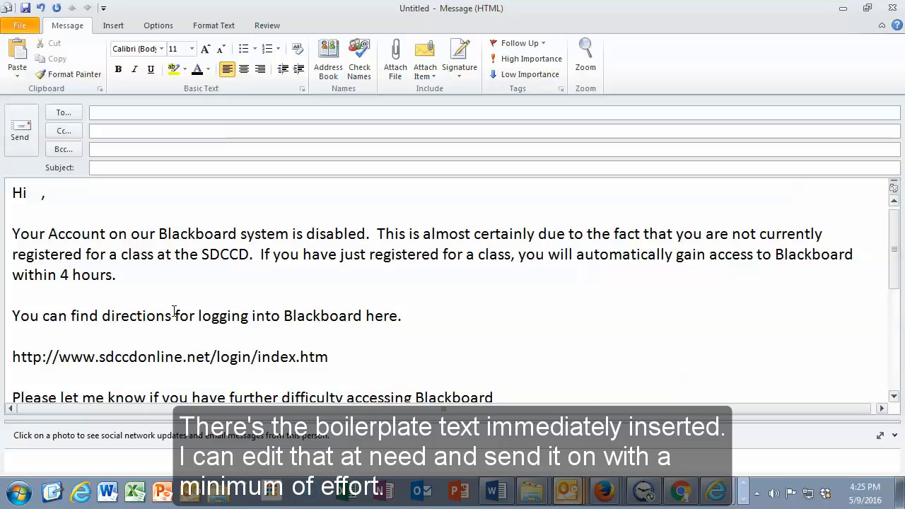
{"action": "mouse_move", "coordinate": [176, 309]}
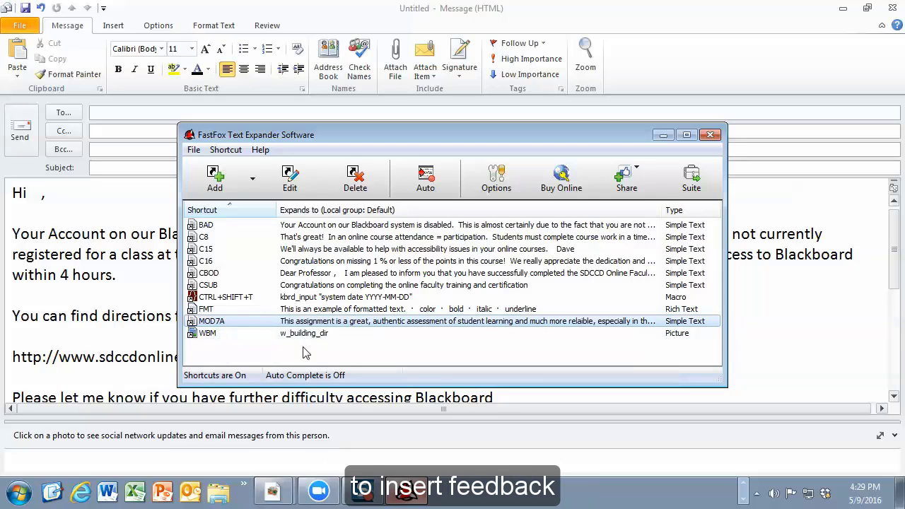
{"action": "mouse_move", "coordinate": [372, 330]}
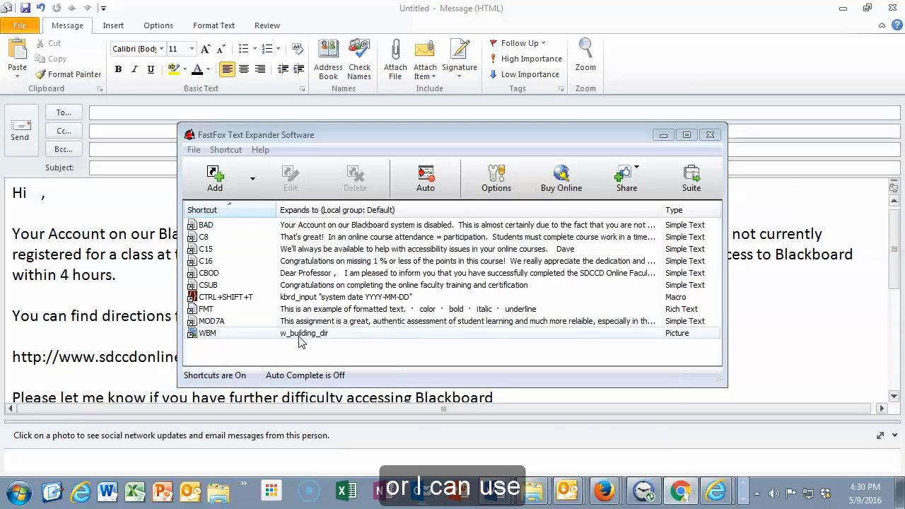
Step: Select the WBM picture shortcut in the FastFox shortcut list
{"action": "left_click", "coordinate": [207, 333]}
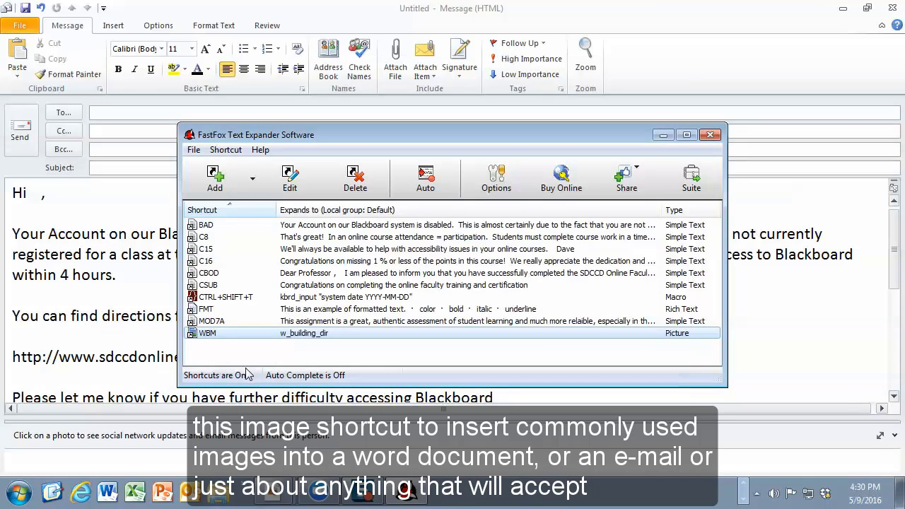
{"action": "mouse_move", "coordinate": [308, 350]}
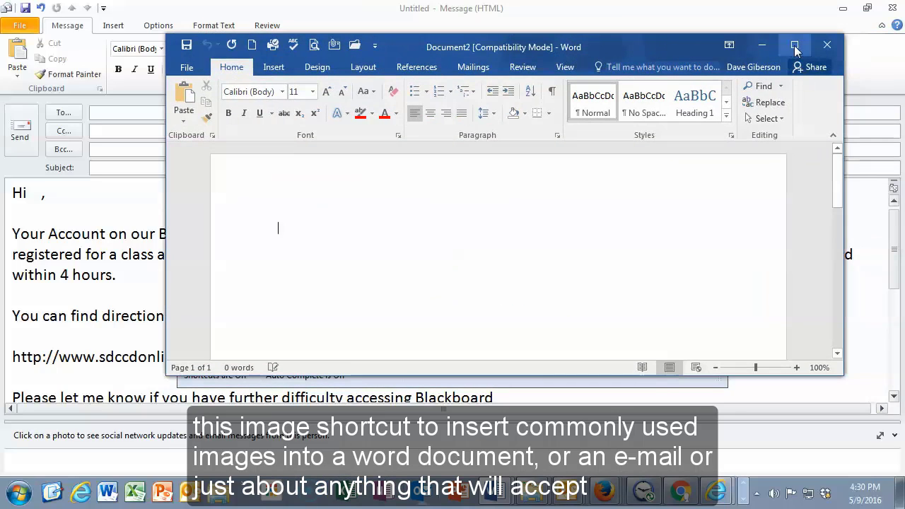
{"action": "mouse_move", "coordinate": [796, 44]}
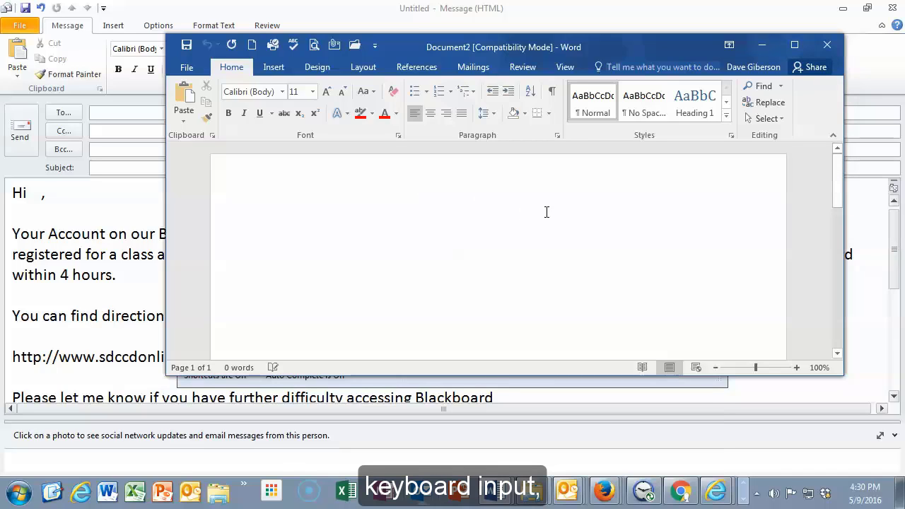
Step: Type WBM in the blank Word document to trigger the picture shortcut
{"action": "type", "text": "WBM"}
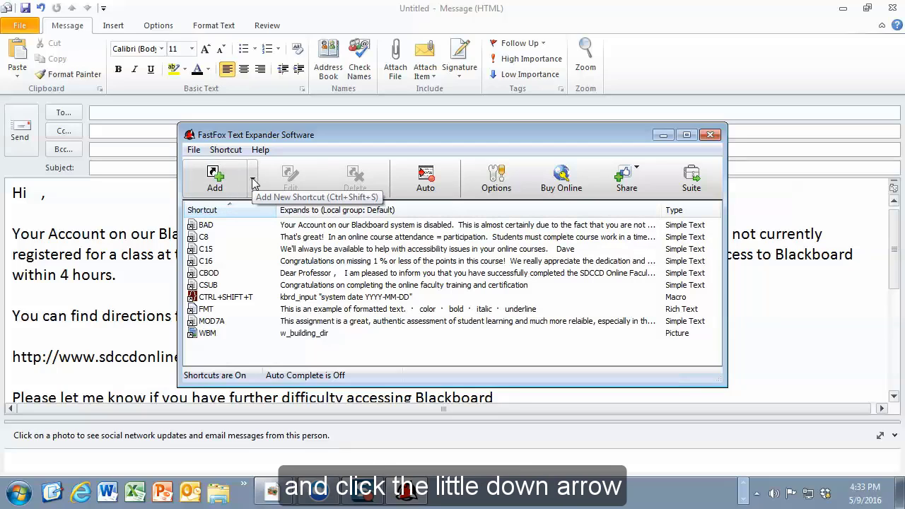
Step: Open the Add dropdown listing Simple Text, Rich Text, Picture and Macro shortcuts
{"action": "left_click", "coordinate": [252, 177]}
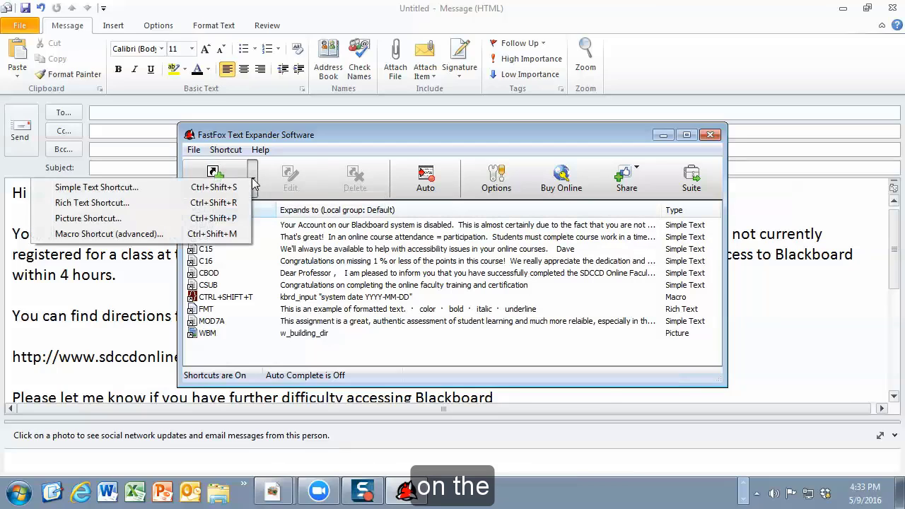
{"action": "mouse_move", "coordinate": [178, 193]}
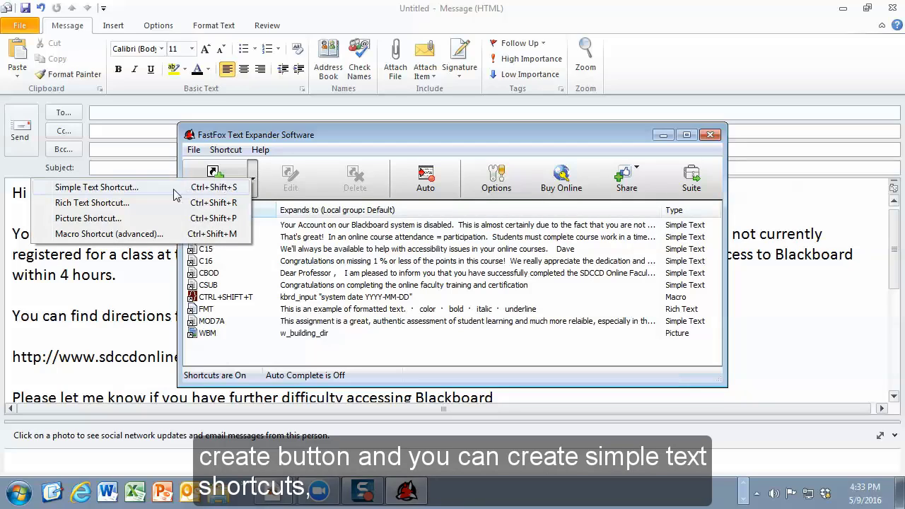
{"action": "mouse_move", "coordinate": [155, 191]}
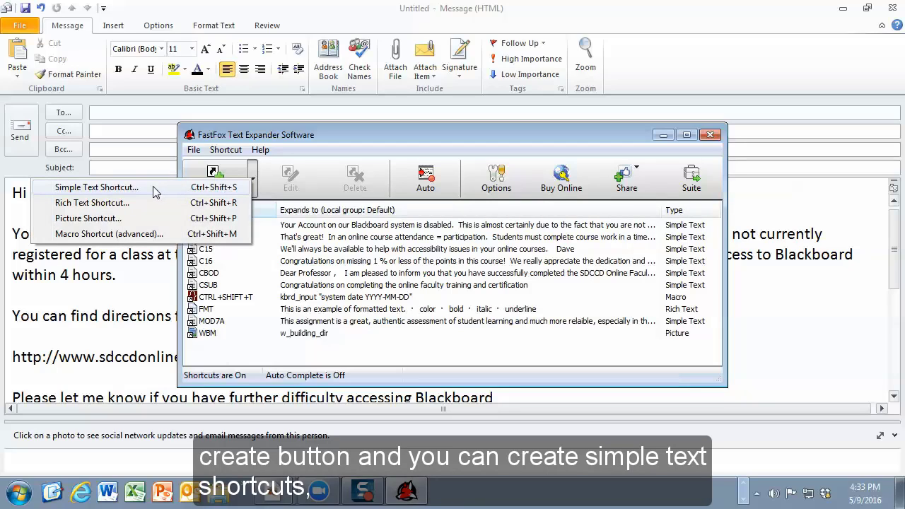
{"action": "mouse_move", "coordinate": [144, 207]}
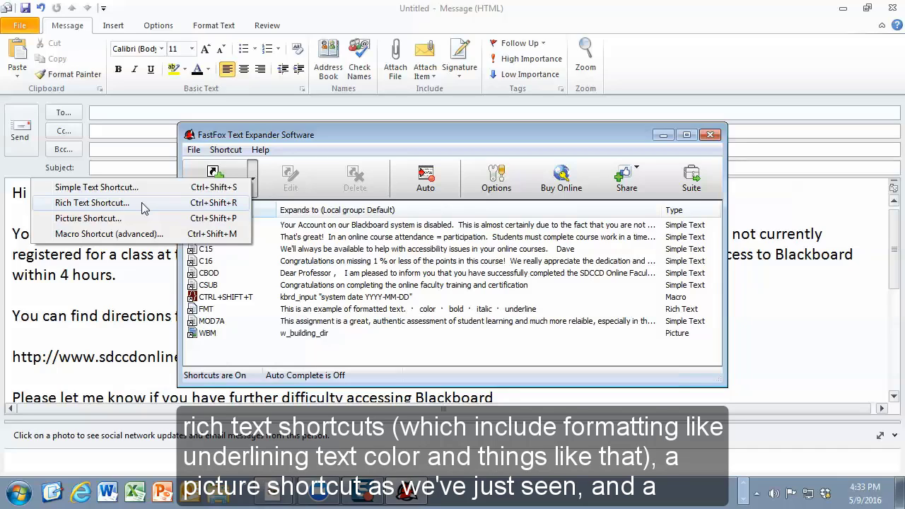
{"action": "mouse_move", "coordinate": [145, 218]}
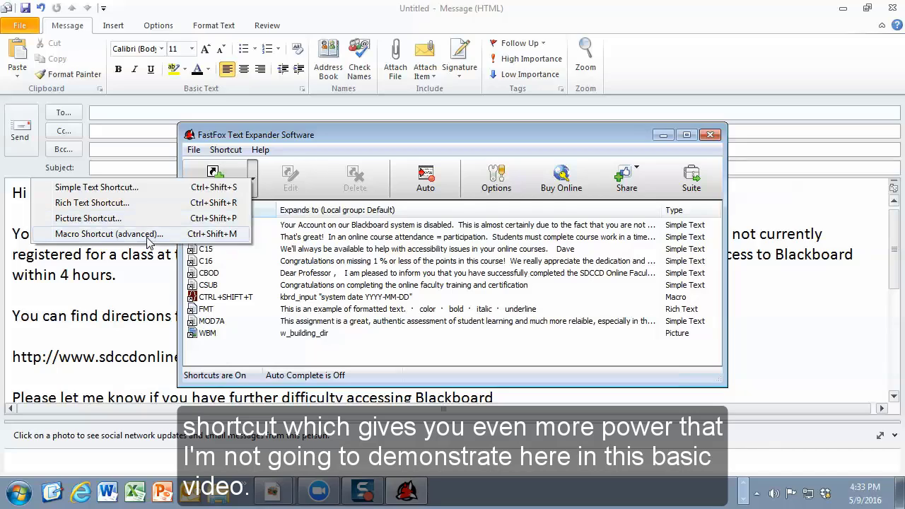
{"action": "mouse_move", "coordinate": [154, 239]}
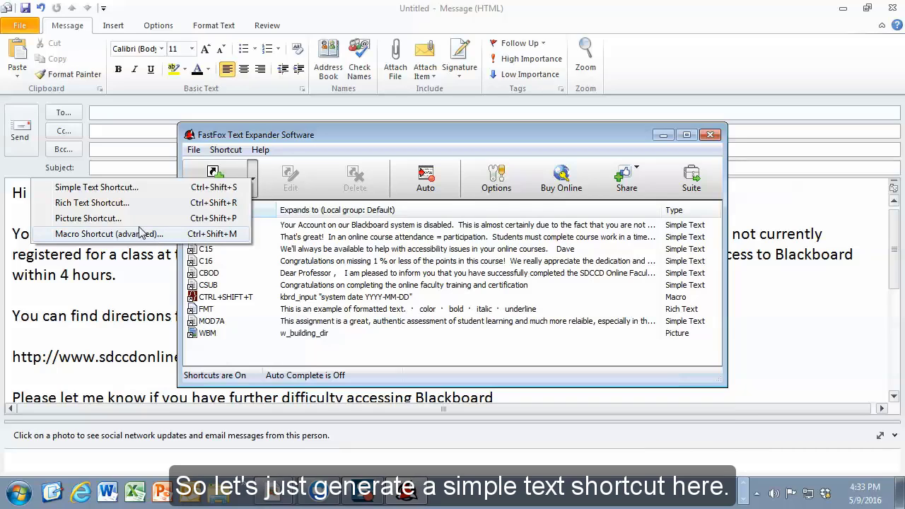
{"action": "mouse_move", "coordinate": [96, 187]}
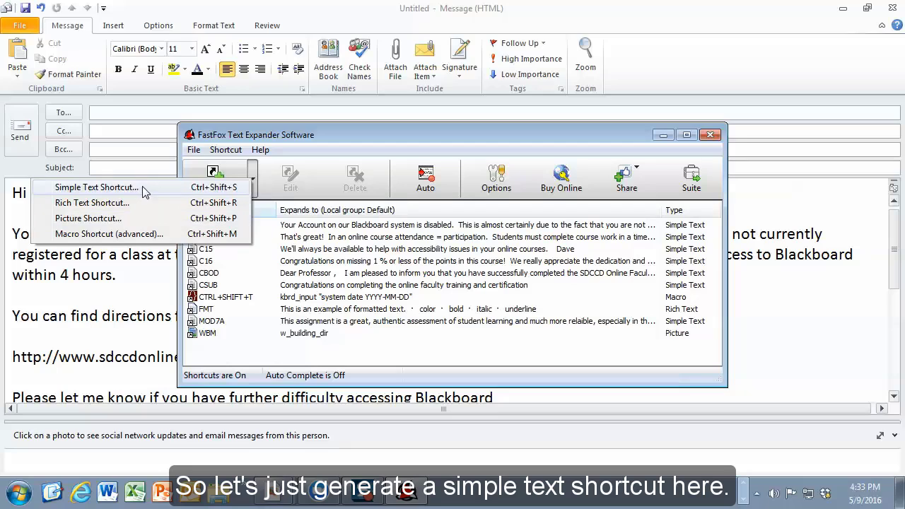
Step: Save simple text shortcut PARTY expanding to 'Now is the time for all good men and women…party!'
{"action": "left_click", "coordinate": [97, 187]}
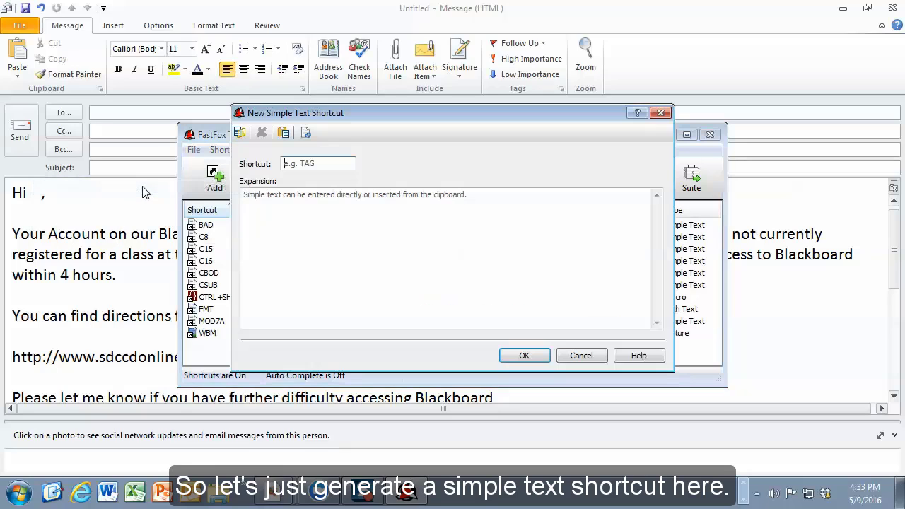
{"action": "left_click", "coordinate": [316, 163]}
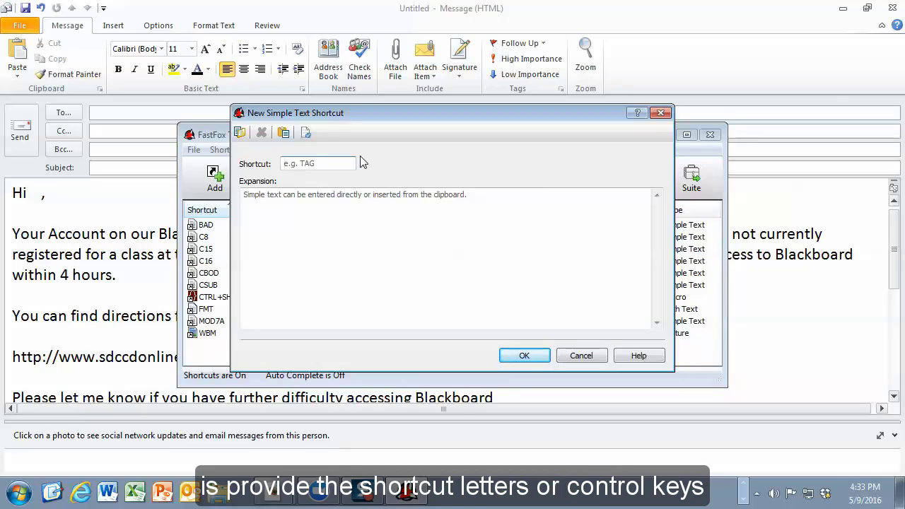
{"action": "left_click", "coordinate": [317, 163]}
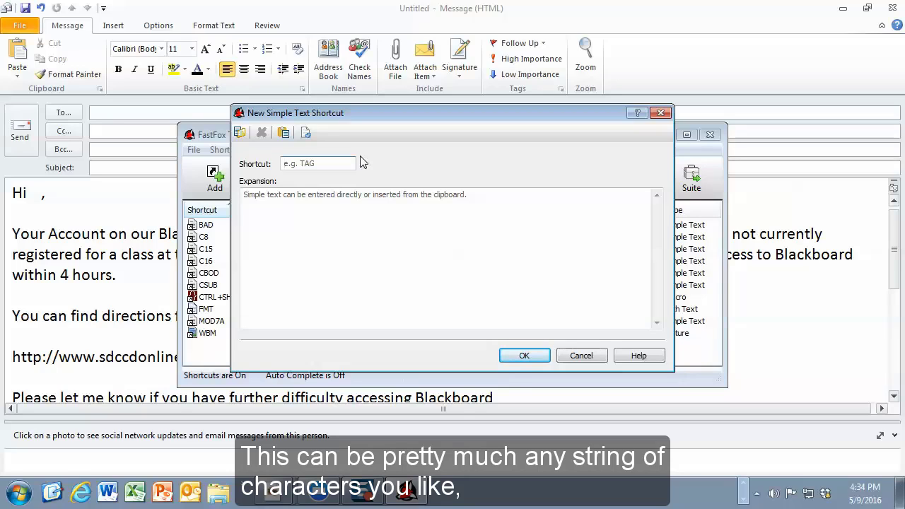
{"action": "type", "text": "PART"}
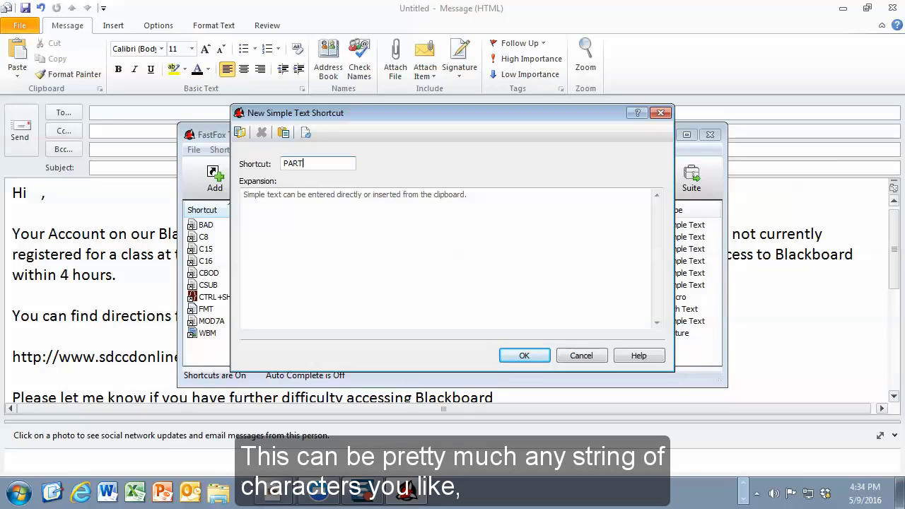
{"action": "type", "text": "Y"}
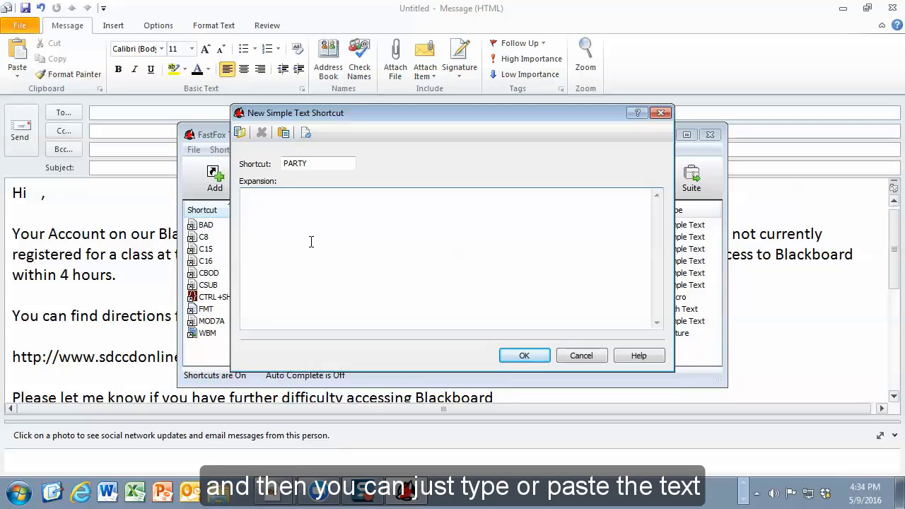
{"action": "type", "text": "Now is the time for all good men and women to come to the aid of their party!"}
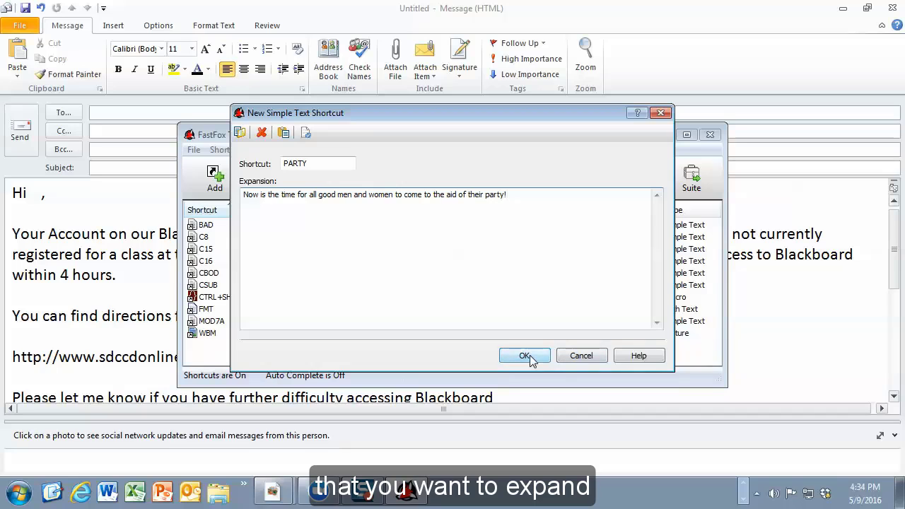
{"action": "left_click", "coordinate": [524, 355]}
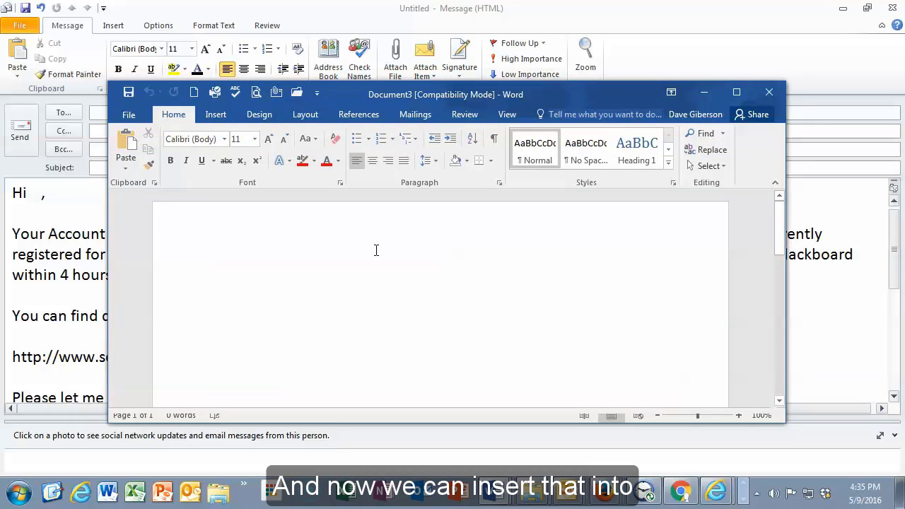
{"action": "mouse_move", "coordinate": [411, 239]}
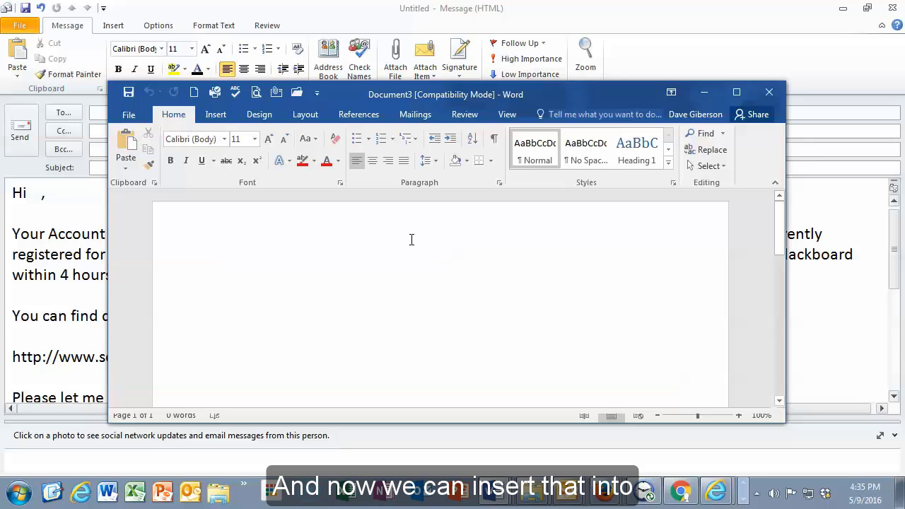
Step: Type PARTY in the blank Word document to insert the party slogan
{"action": "left_click", "coordinate": [220, 275]}
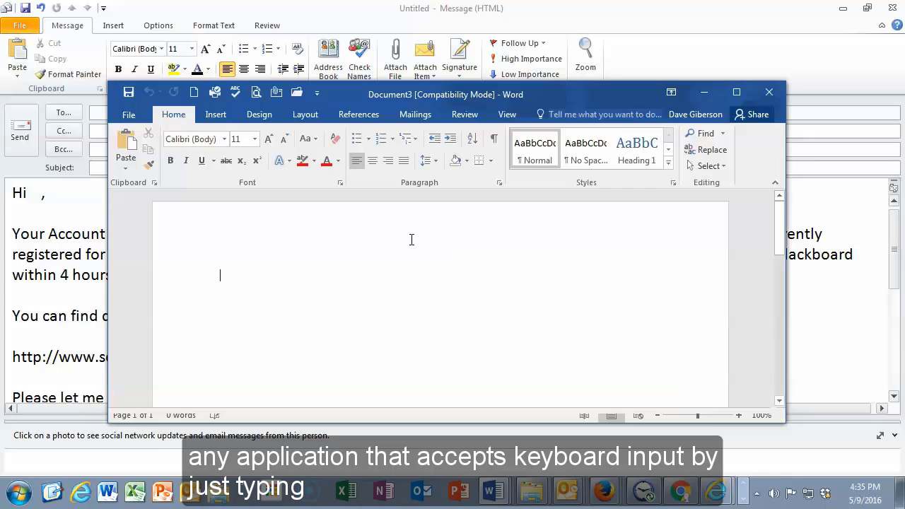
{"action": "type", "text": "PARTY"}
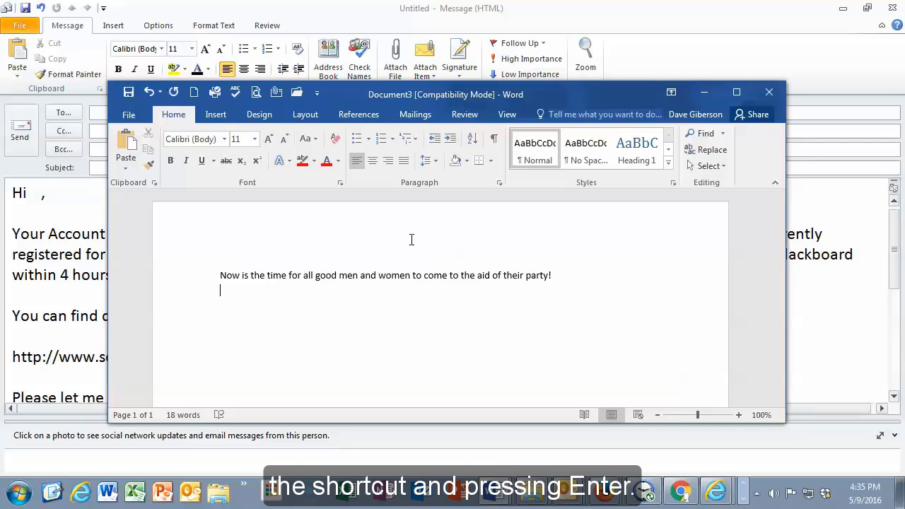
{"action": "mouse_move", "coordinate": [674, 309]}
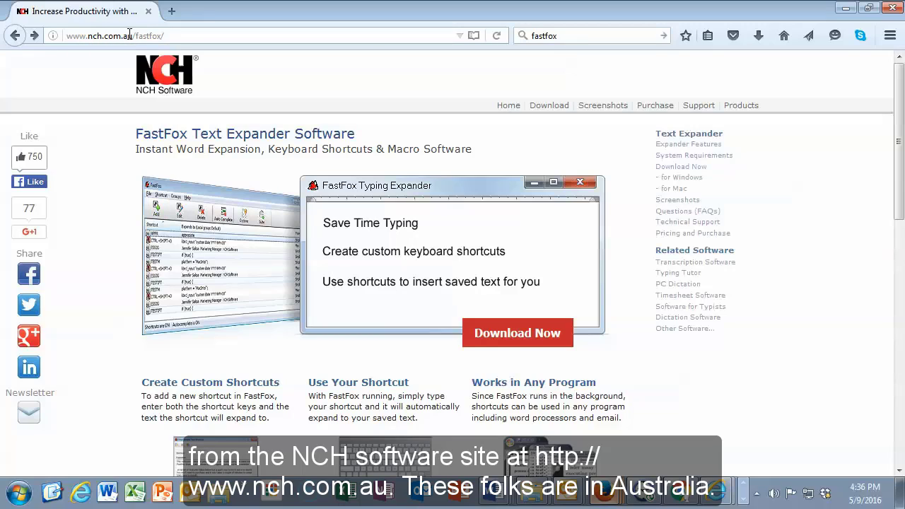
{"action": "type", "text": "SVT"}
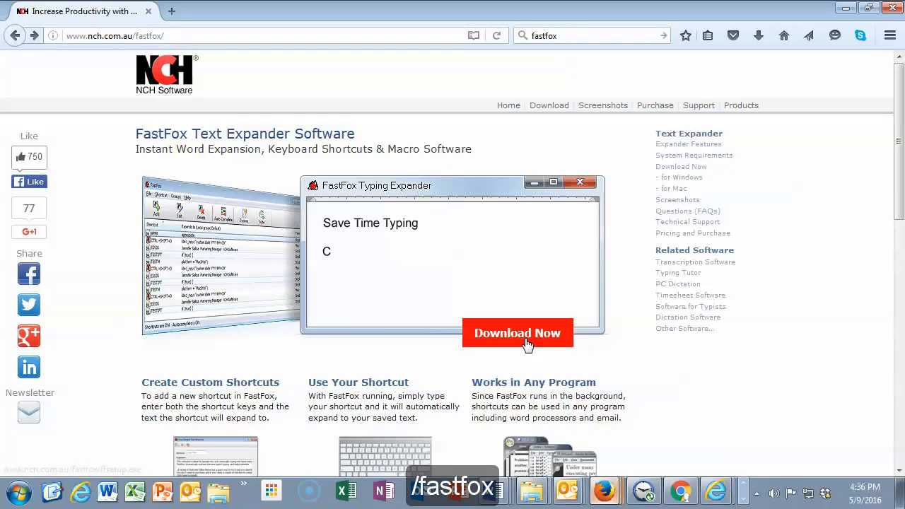
Step: Download ffsetup.exe from the FastFox page and save it to the Downloads folder
{"action": "left_click", "coordinate": [517, 333]}
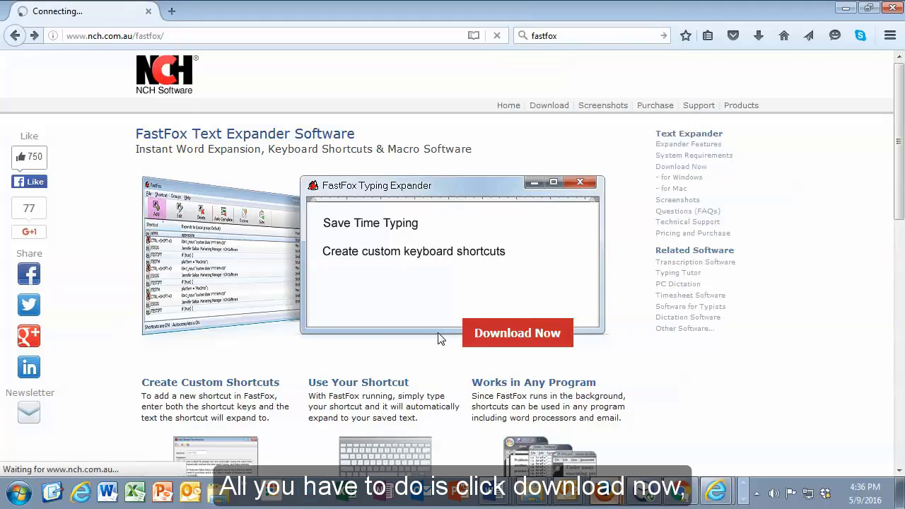
{"action": "left_click", "coordinate": [517, 332]}
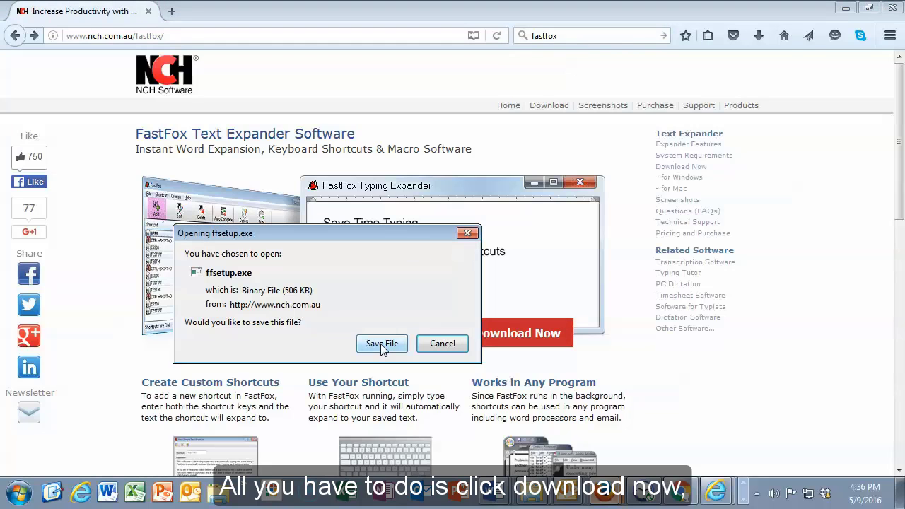
{"action": "left_click", "coordinate": [381, 344]}
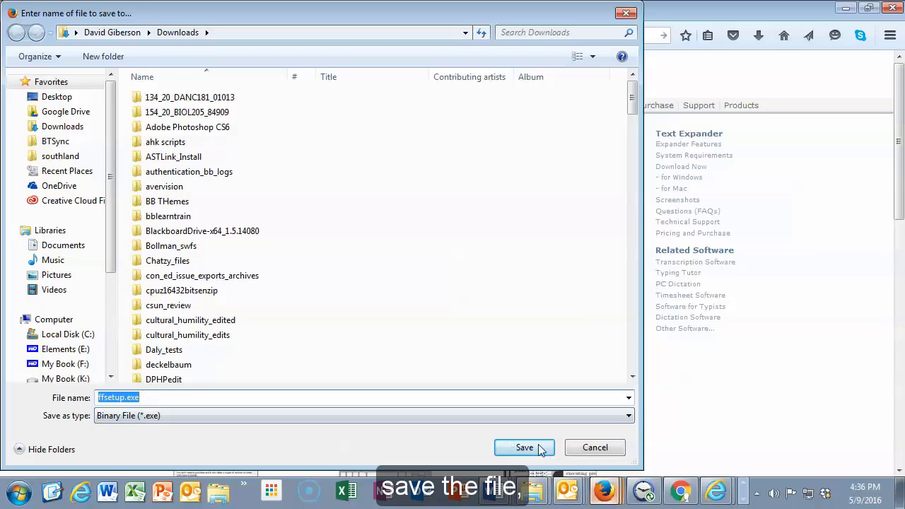
{"action": "left_click", "coordinate": [524, 447]}
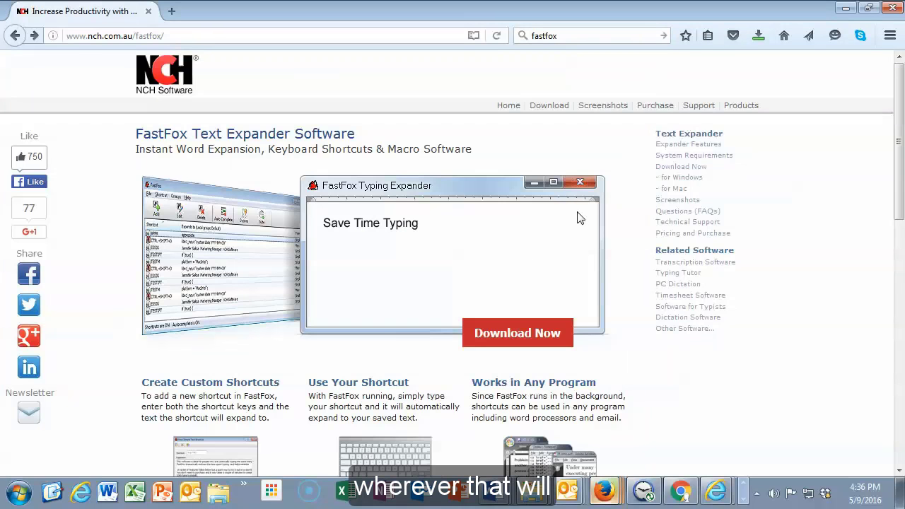
{"action": "type", "text": "CCKS"}
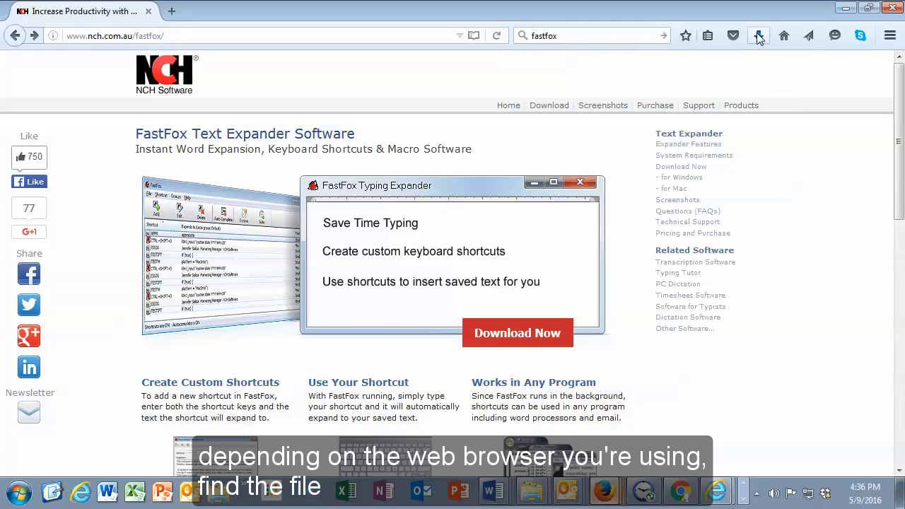
Step: Run ffsetup.exe from Firefox's downloads list, accepting the security warning
{"action": "left_click", "coordinate": [757, 36]}
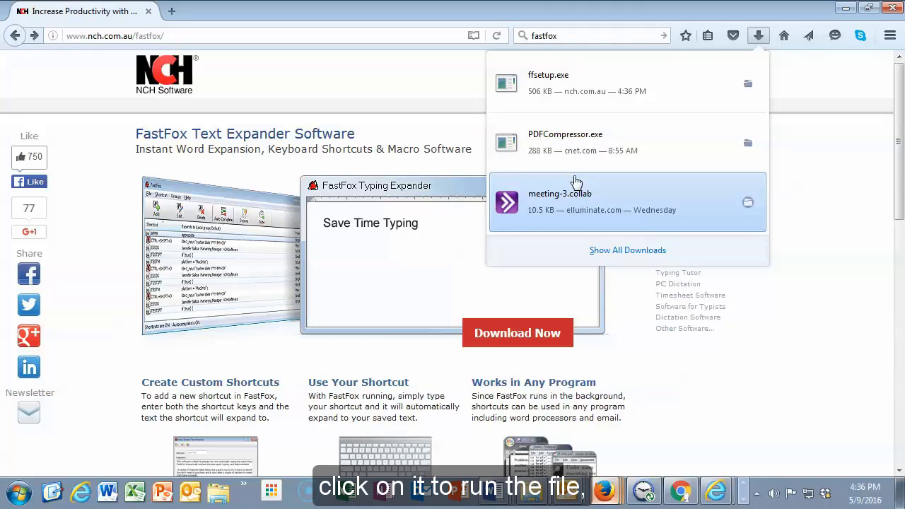
{"action": "mouse_move", "coordinate": [582, 150]}
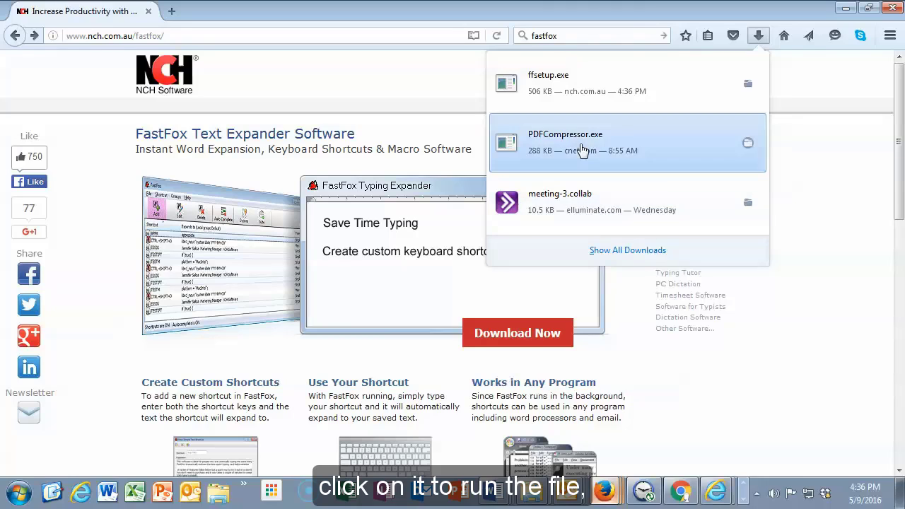
{"action": "left_click", "coordinate": [548, 82]}
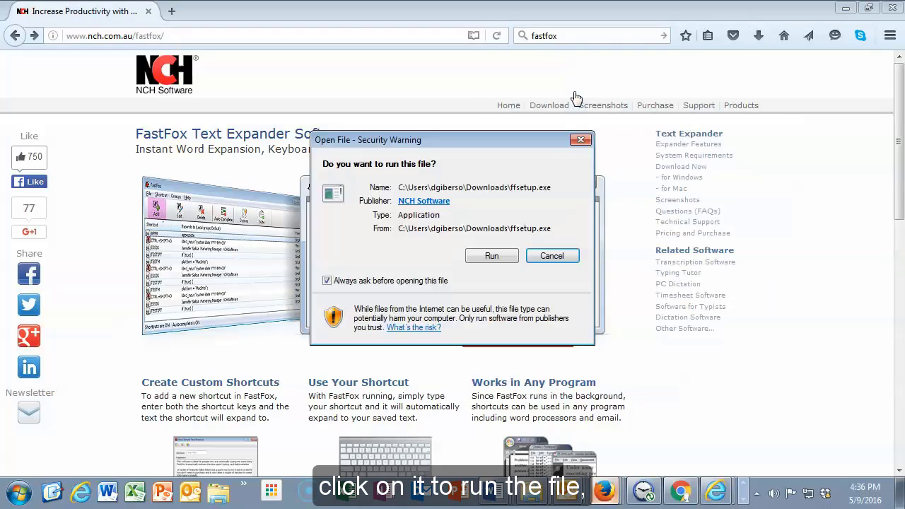
{"action": "left_click", "coordinate": [492, 255]}
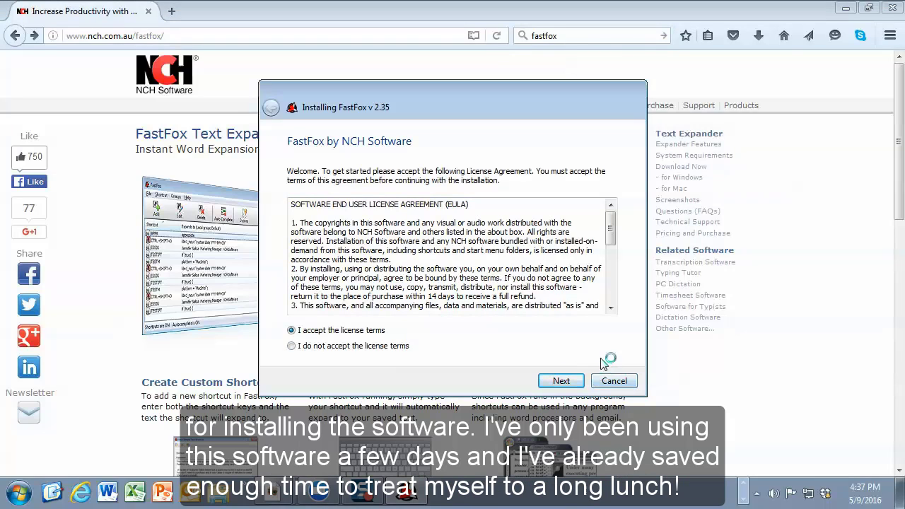
{"action": "mouse_move", "coordinate": [603, 362]}
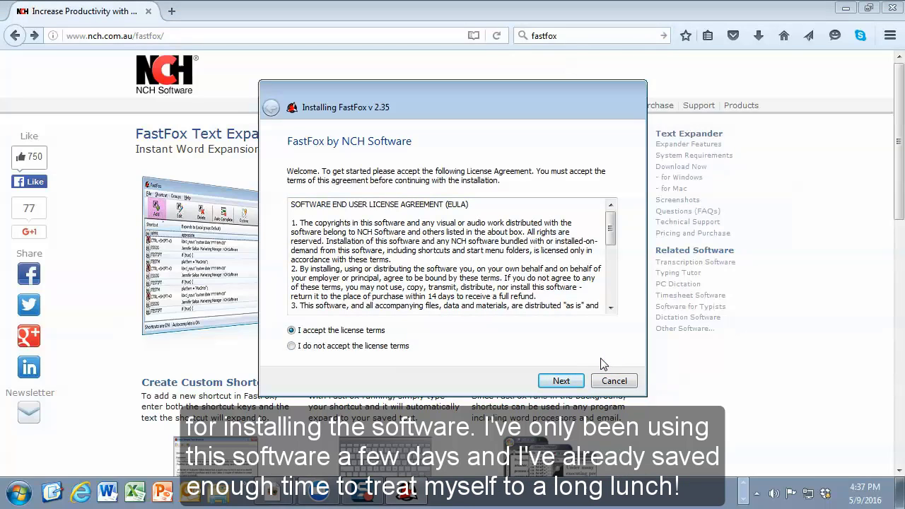